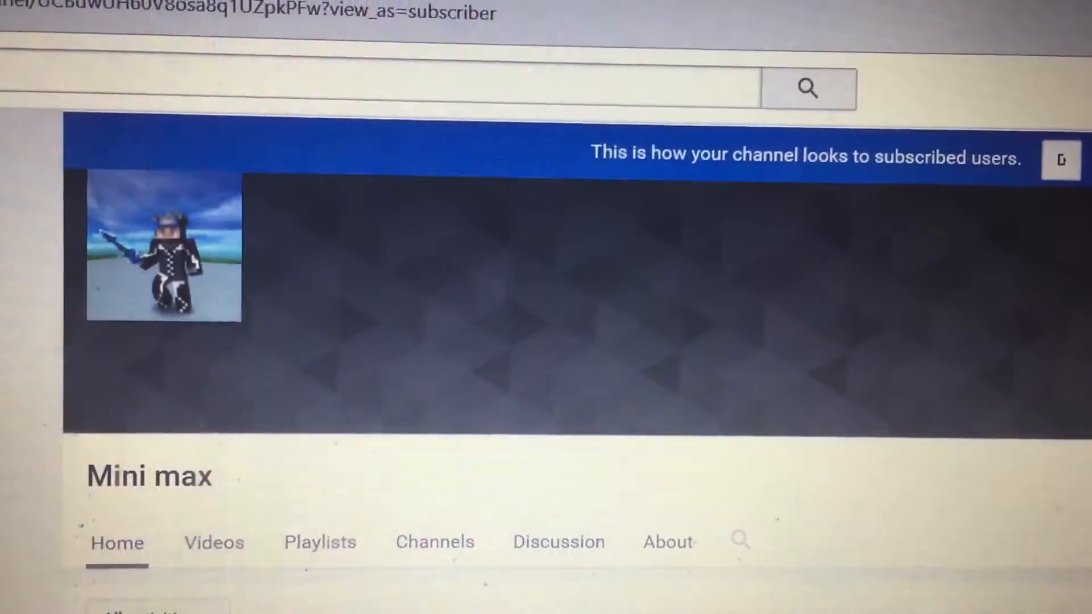
# - Scroll the Cydia Impactor download page while ClashOfClans5890.ipa downloads
pyautogui.scroll(-3)
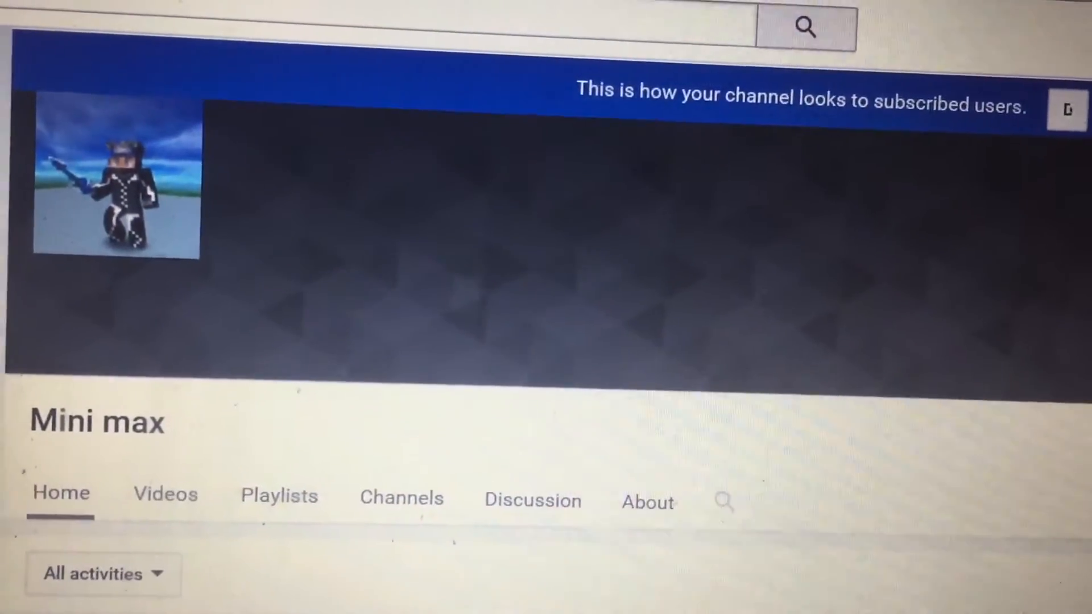
pyautogui.scroll(-3)
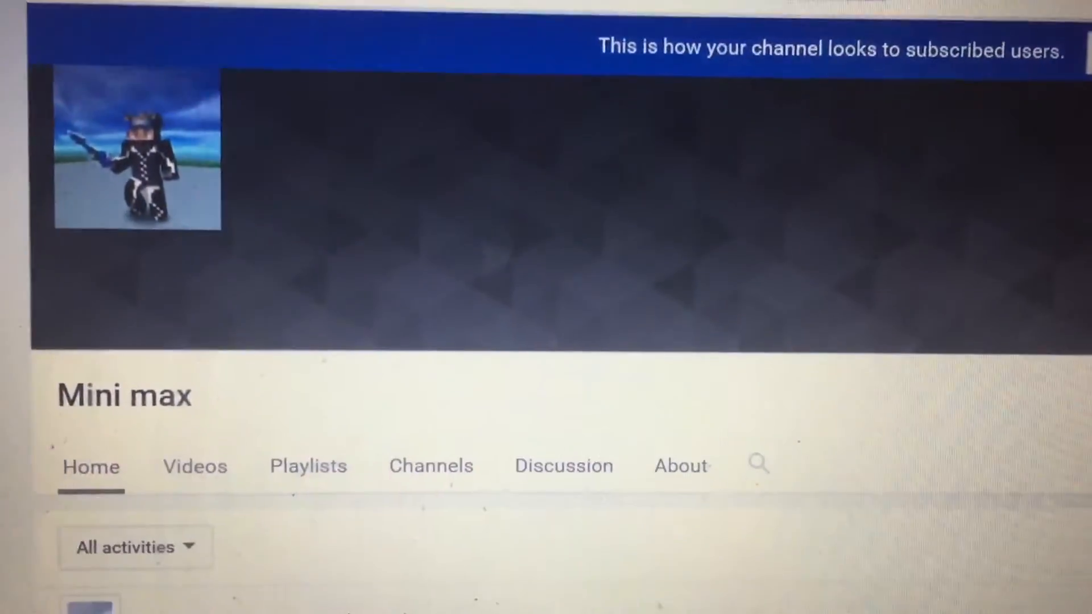
pyautogui.scroll(-3)
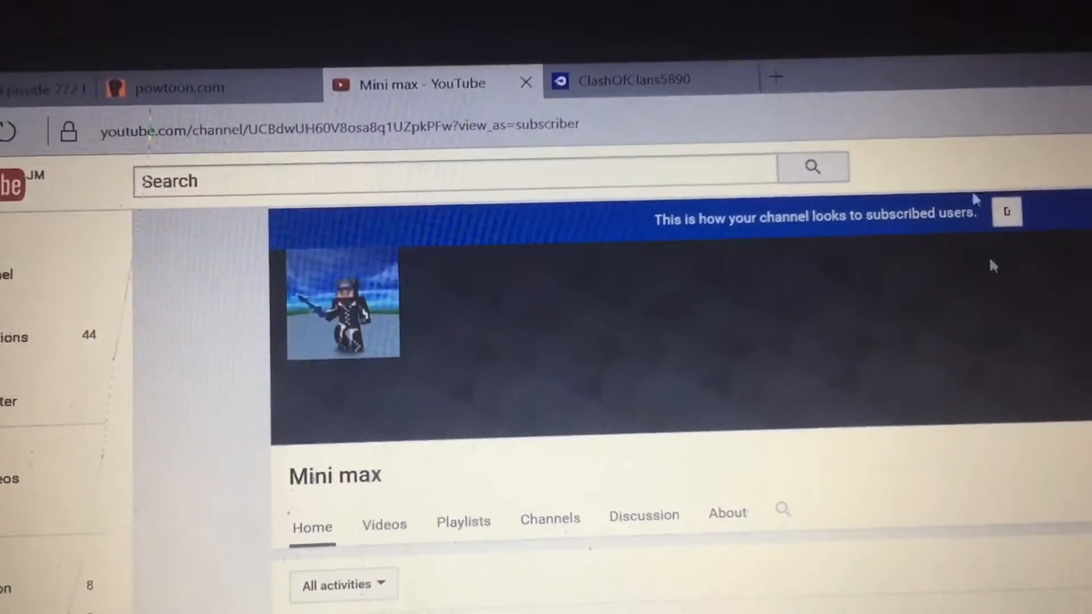
pyautogui.scroll(-3)
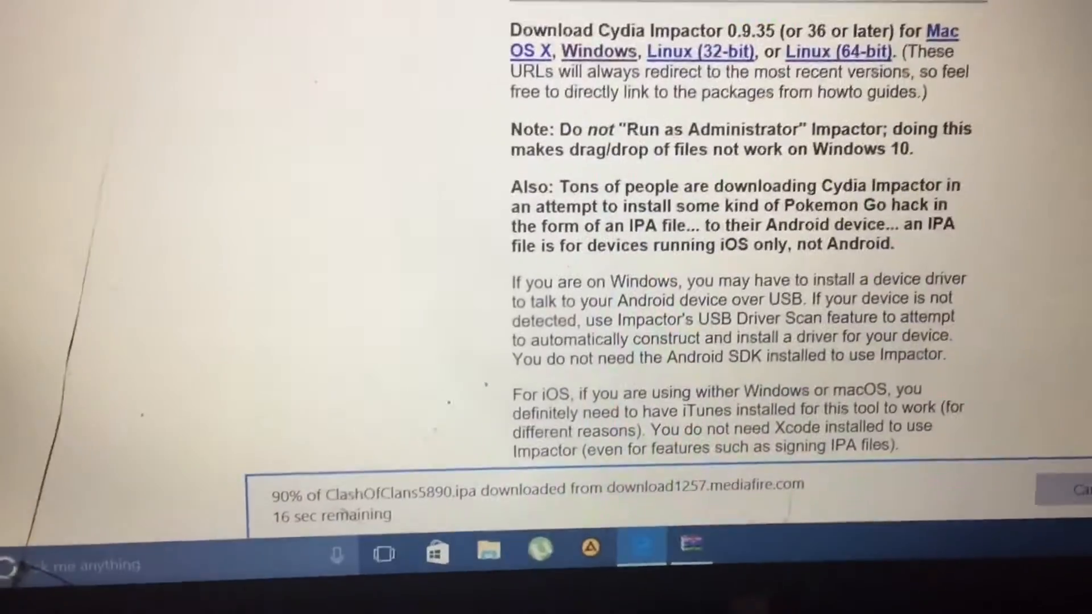
pyautogui.scroll(3)
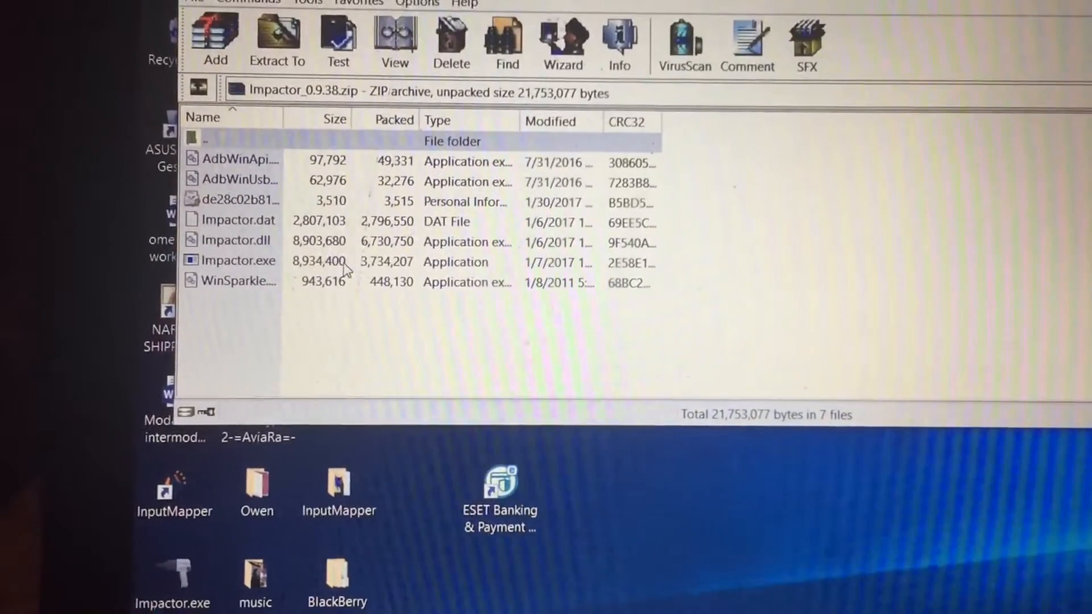
# - Run Impactor.exe from the Impactor_0.9.38.zip archive
pyautogui.click(239, 261)
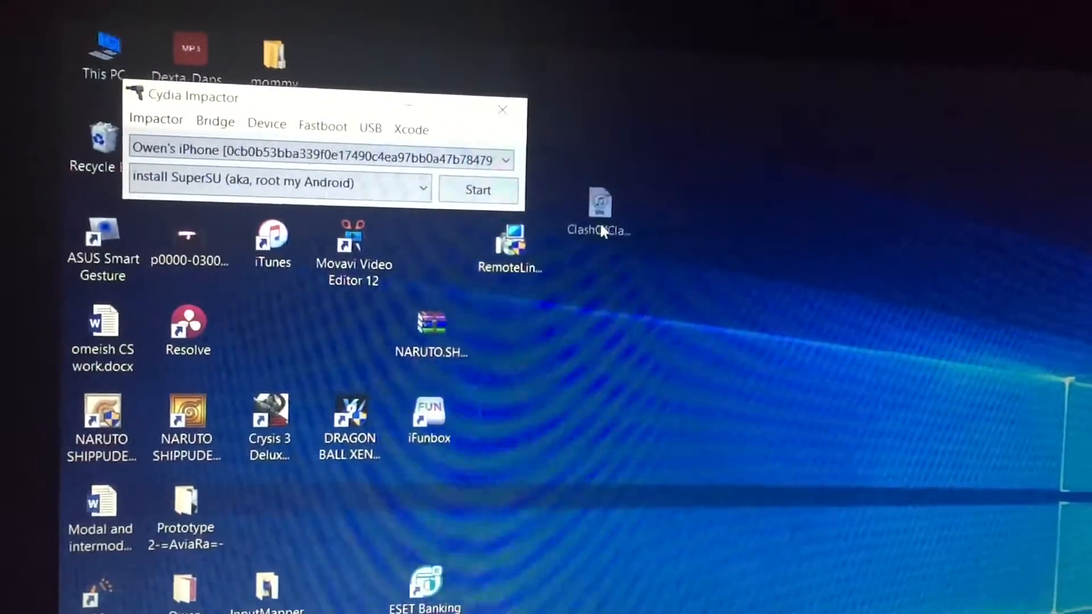
# - Drop the ClashOfClans IPA onto Impactor and confirm the Apple ID email and password
pyautogui.click(478, 189)
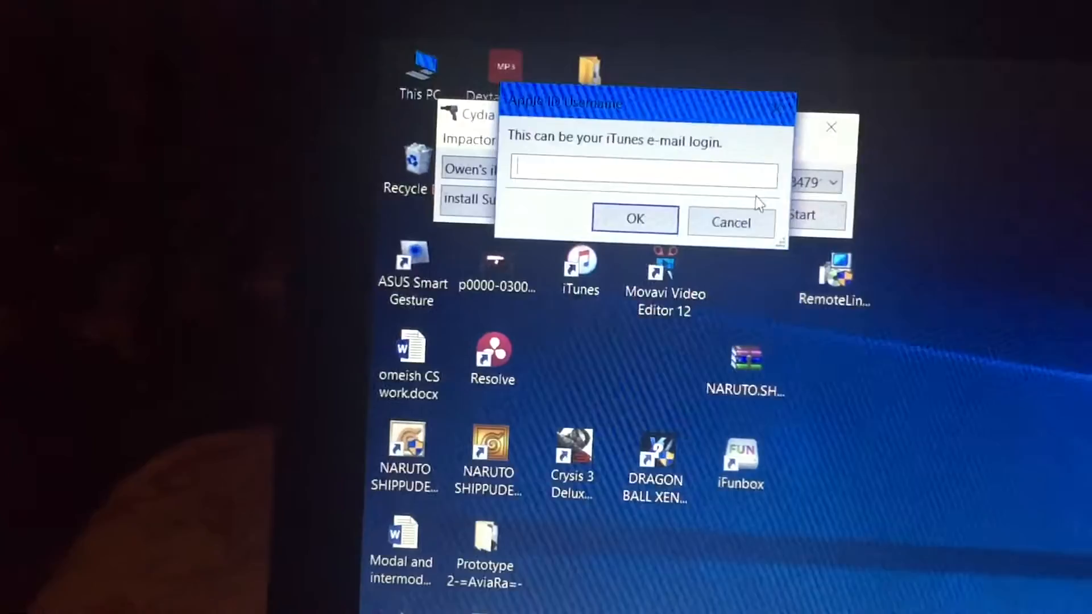
pyautogui.click(632, 218)
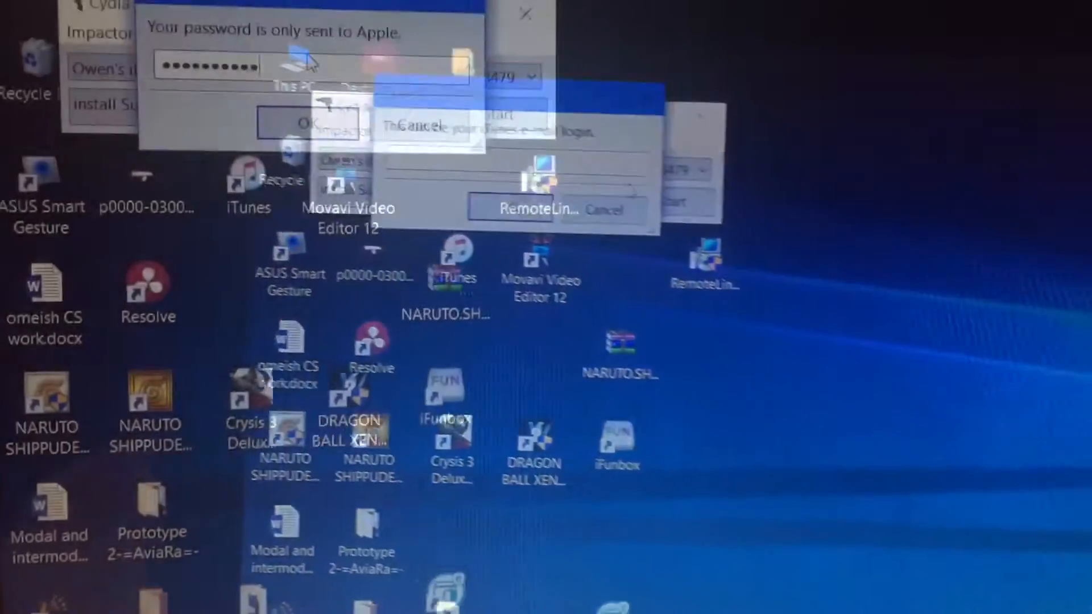
pyautogui.click(308, 123)
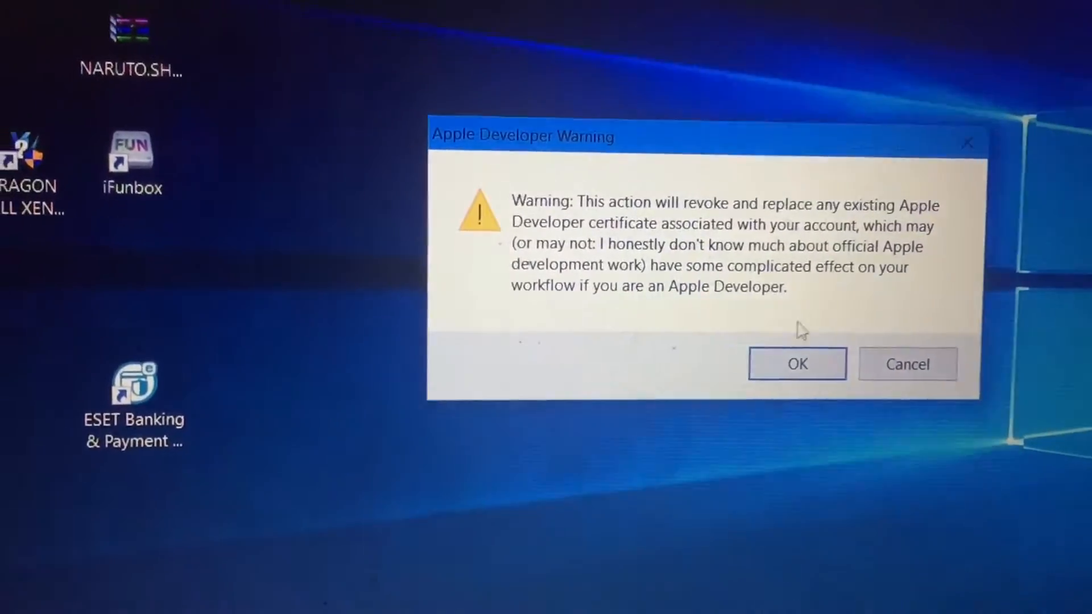
# - Accept the Apple Developer certificate warning and let the install finish
pyautogui.click(796, 363)
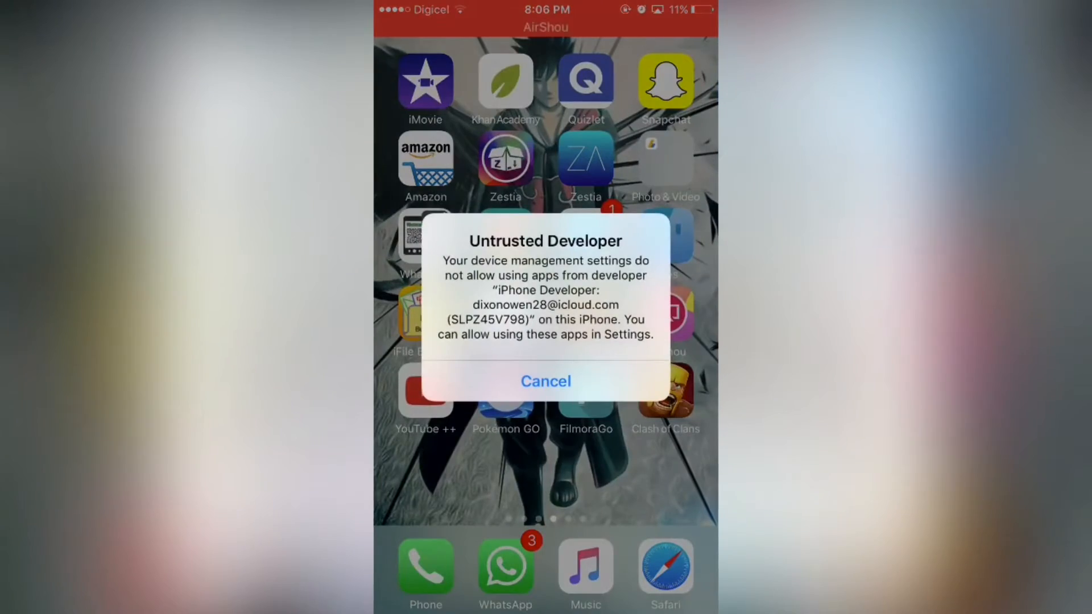
# - Cancel the Untrusted Developer alert and scroll General settings to Profiles & Device Management
pyautogui.click(545, 380)
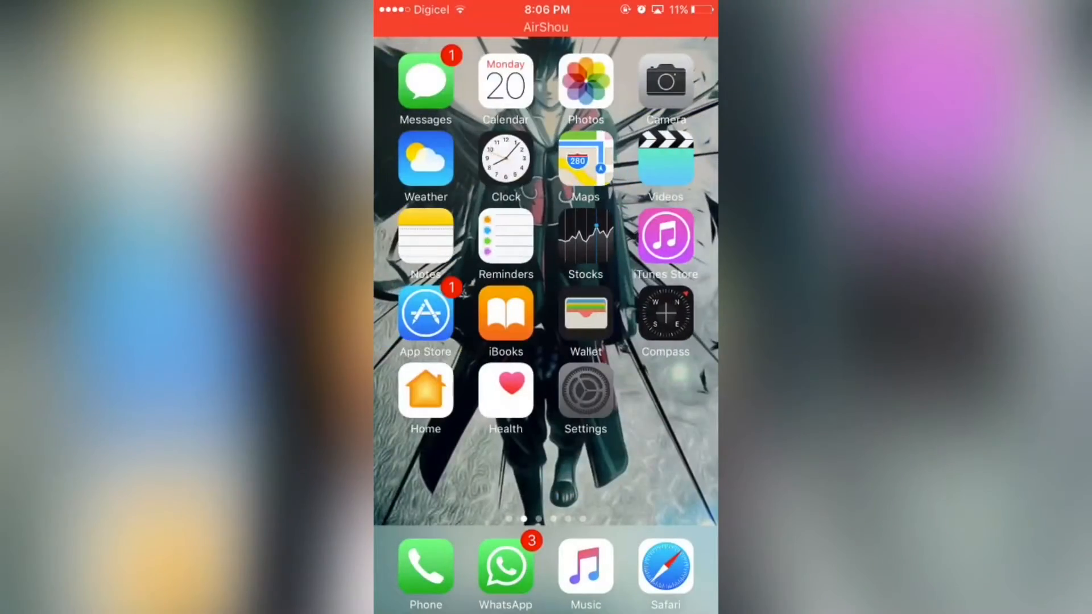
pyautogui.click(585, 393)
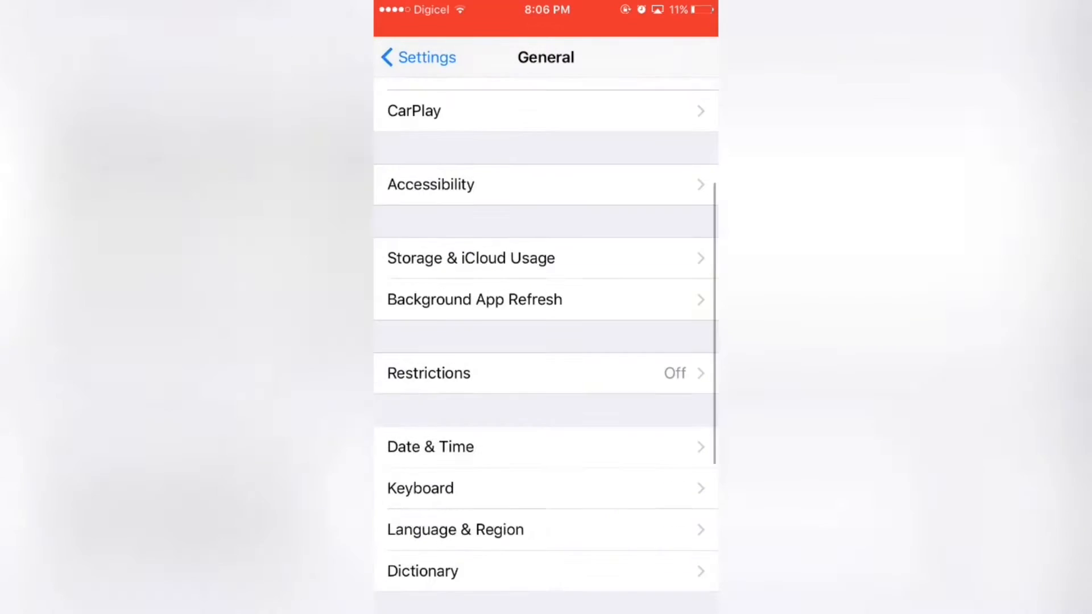
pyautogui.scroll(-3)
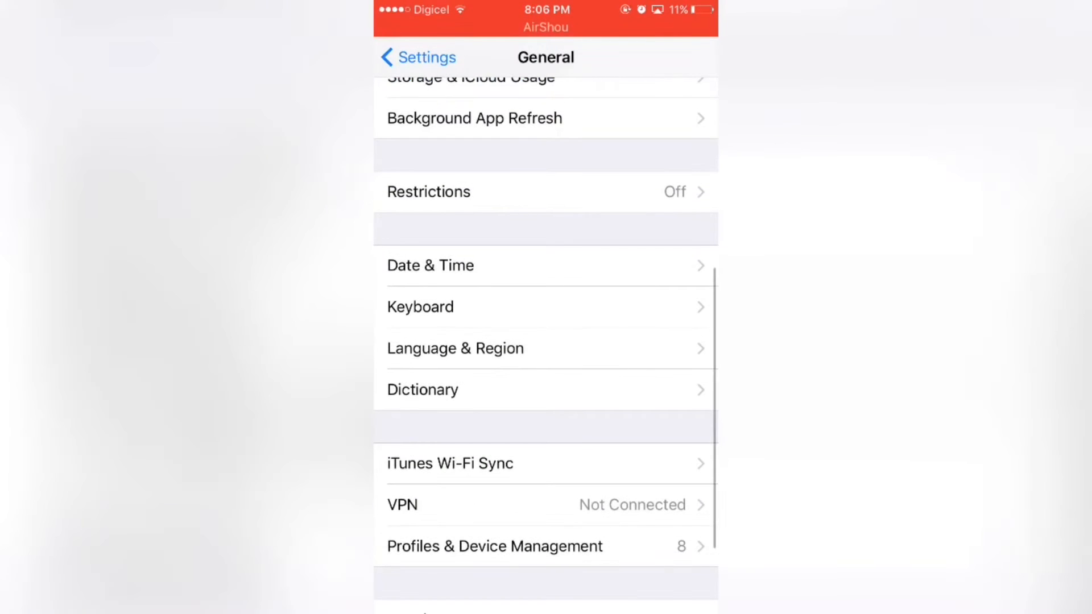
# - Trust the developer app profile under Profiles & Device Management
pyautogui.click(494, 545)
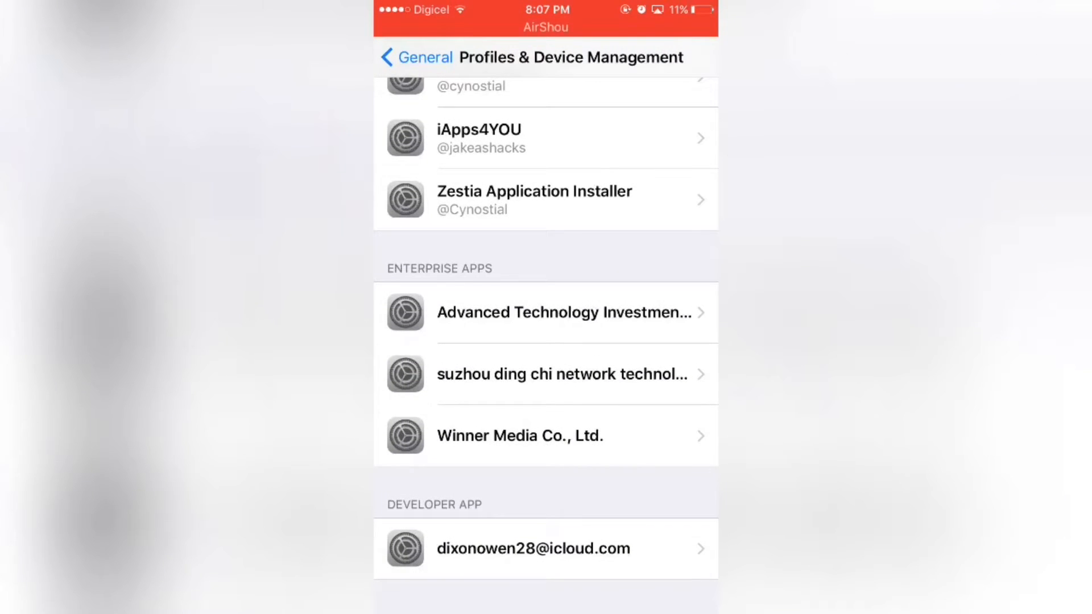
pyautogui.click(533, 548)
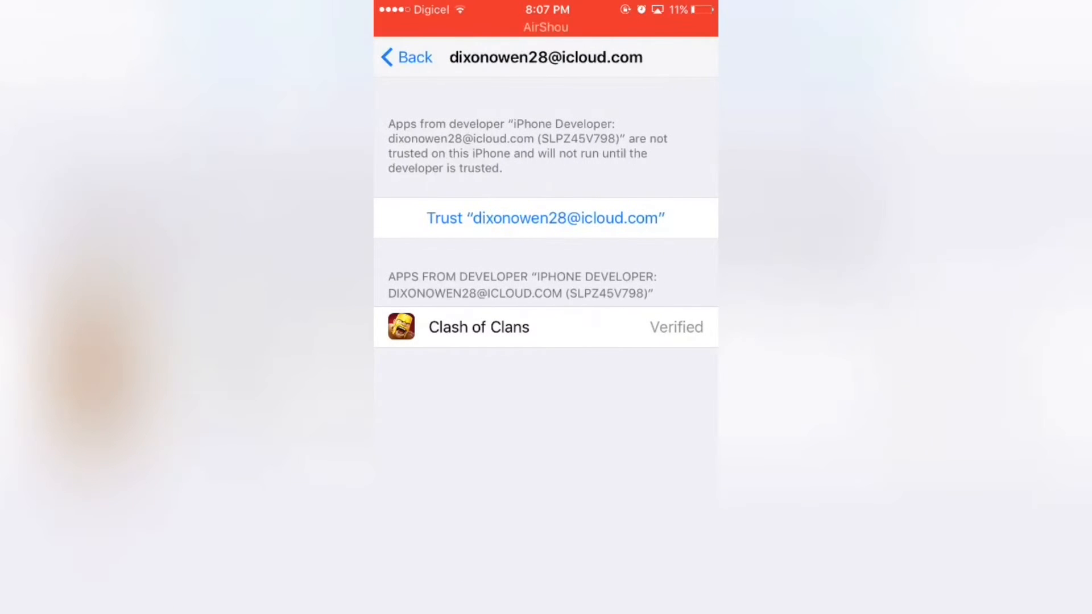
pyautogui.click(546, 218)
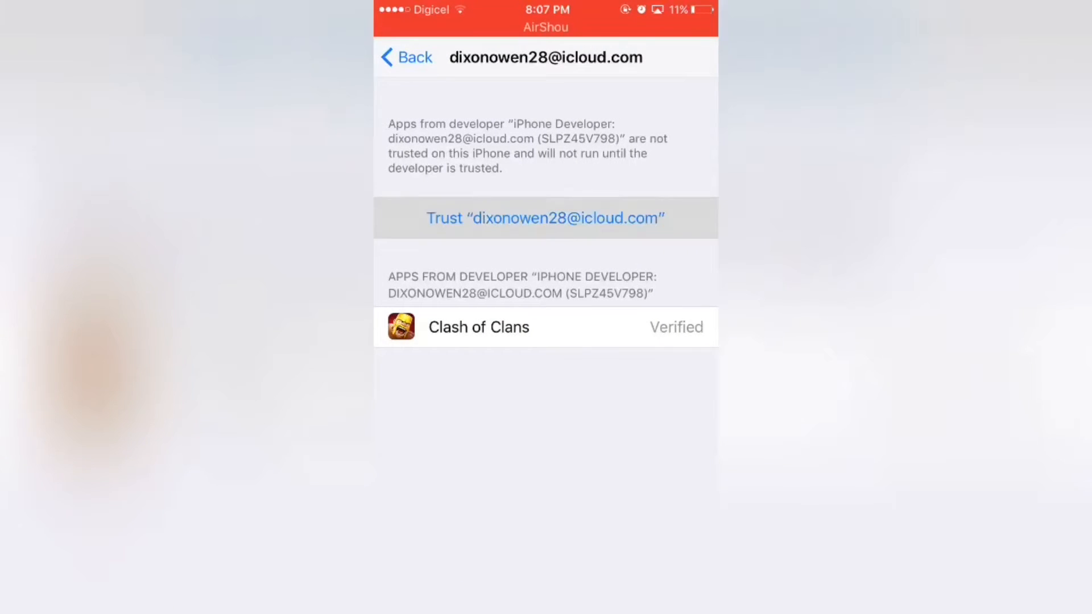
pyautogui.click(545, 217)
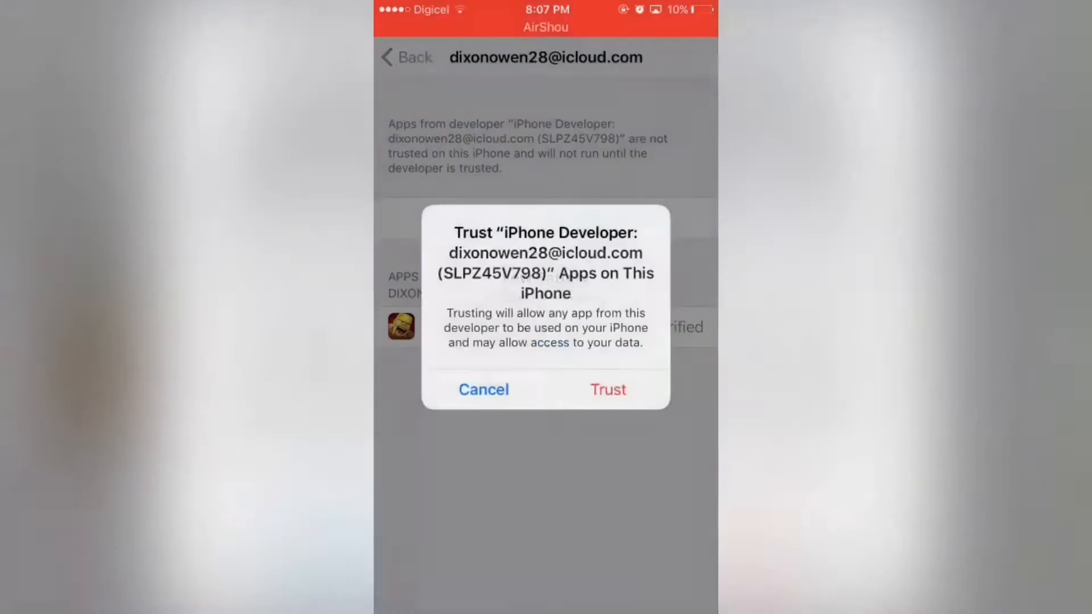
pyautogui.click(607, 389)
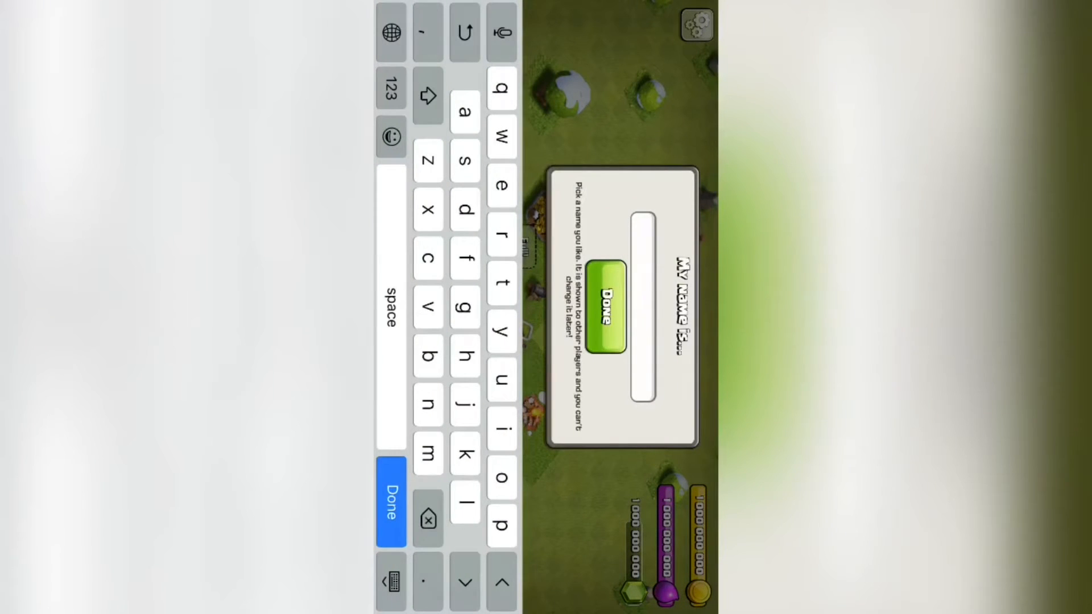
# - Name the player 'minimax' and continue past the advisor's message
pyautogui.write('minim')
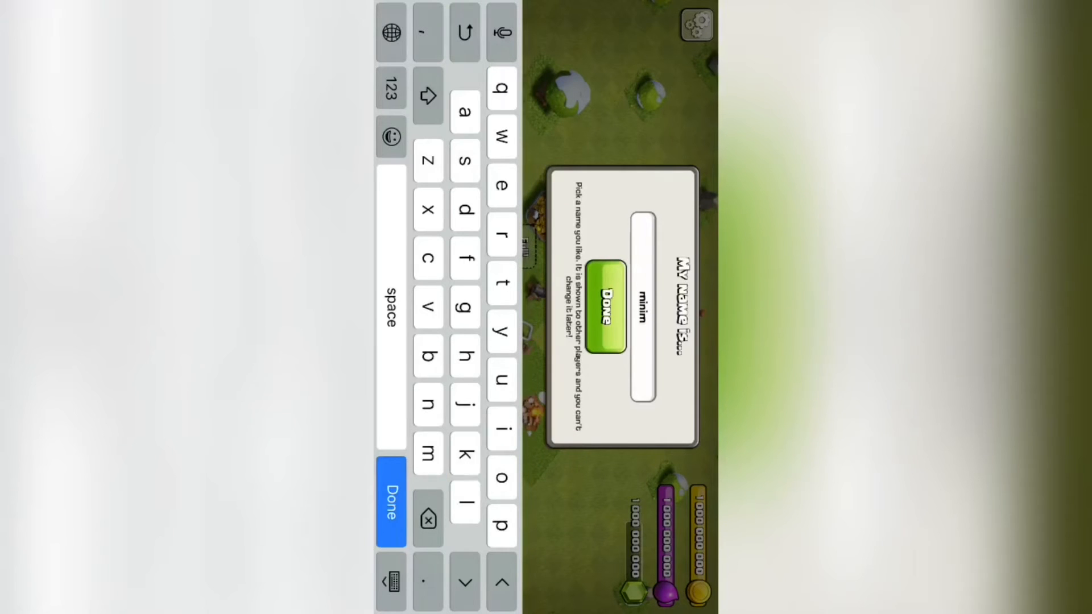
pyautogui.write('ax')
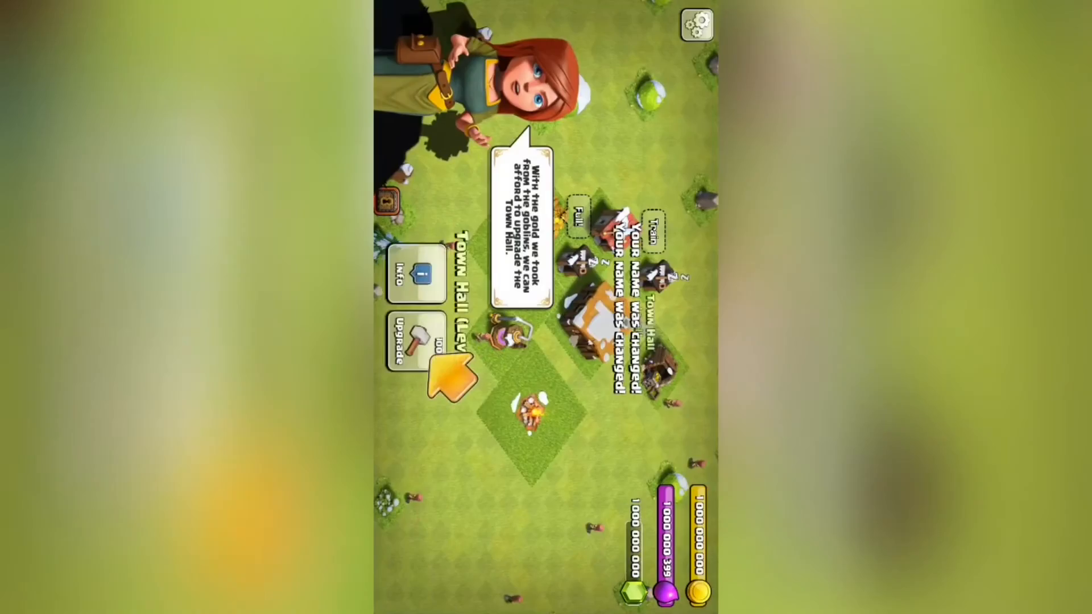
pyautogui.click(416, 340)
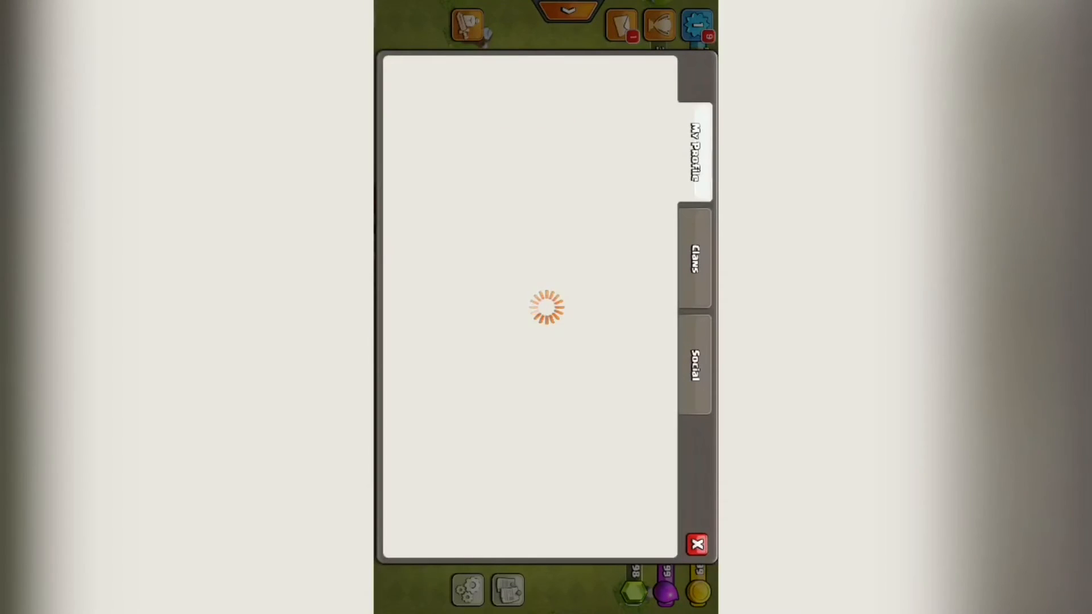
pyautogui.click(695, 545)
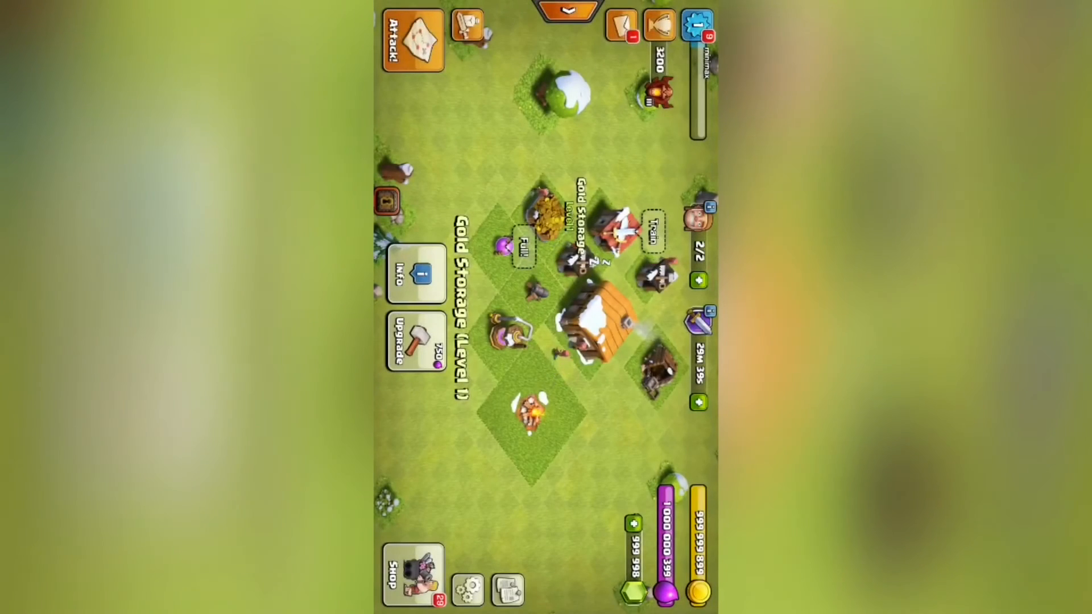
pyautogui.click(411, 574)
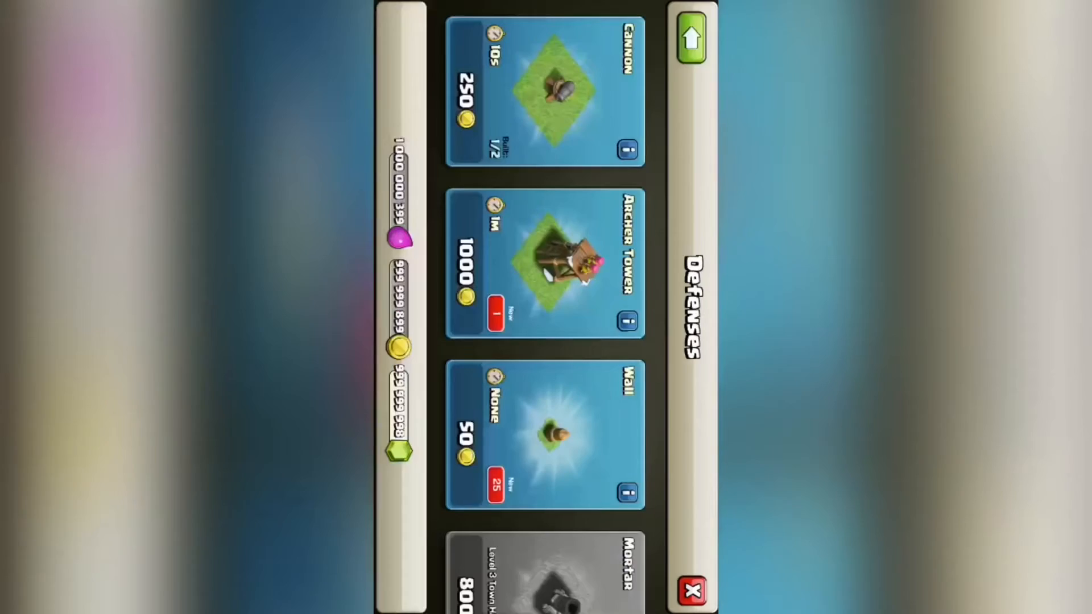
pyautogui.scroll(-3)
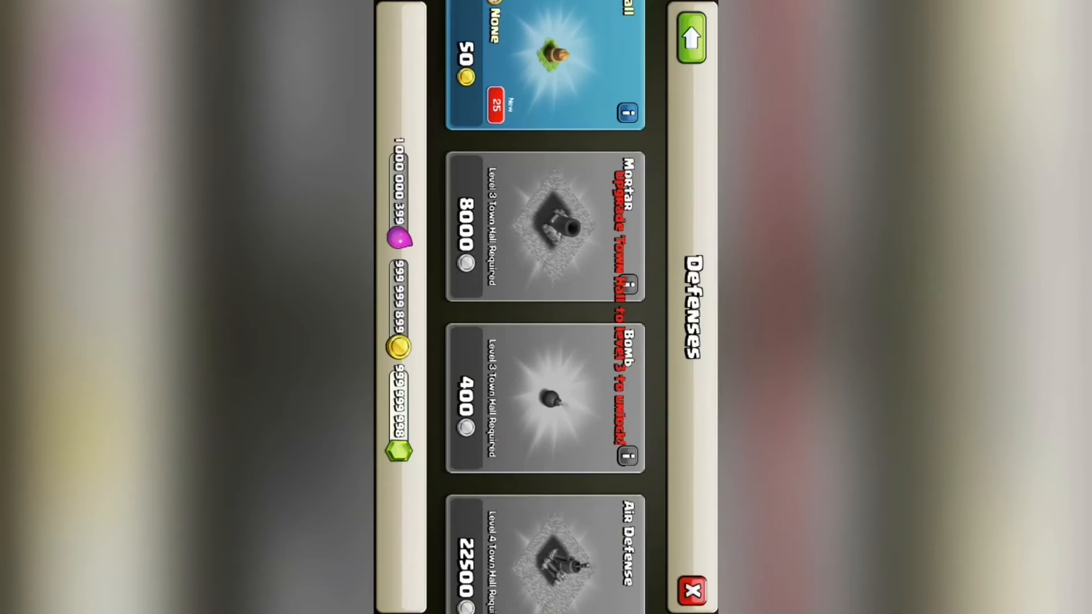
pyautogui.click(692, 590)
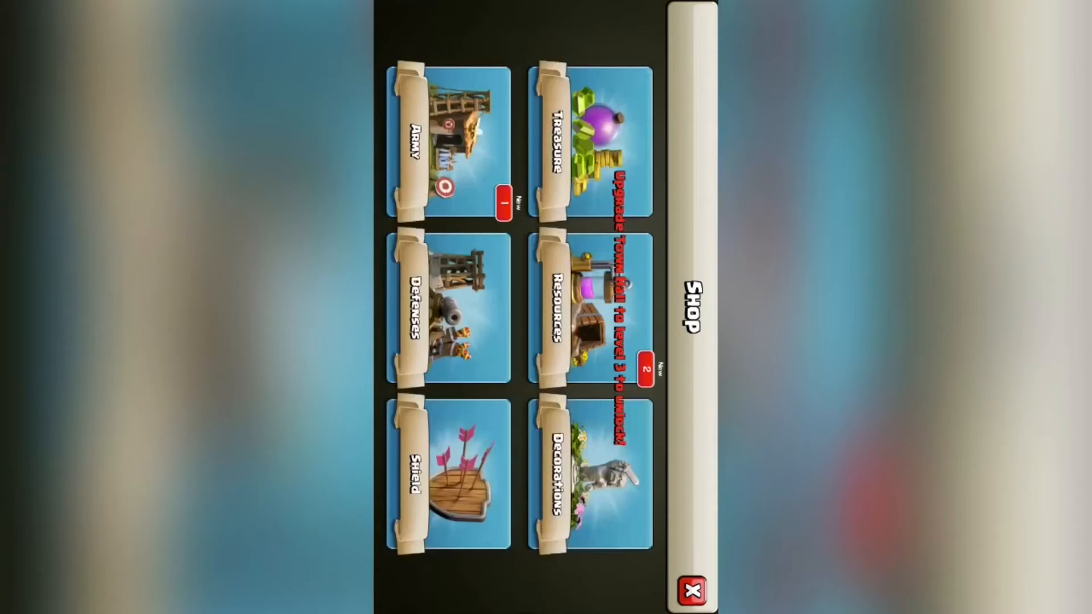
pyautogui.click(449, 314)
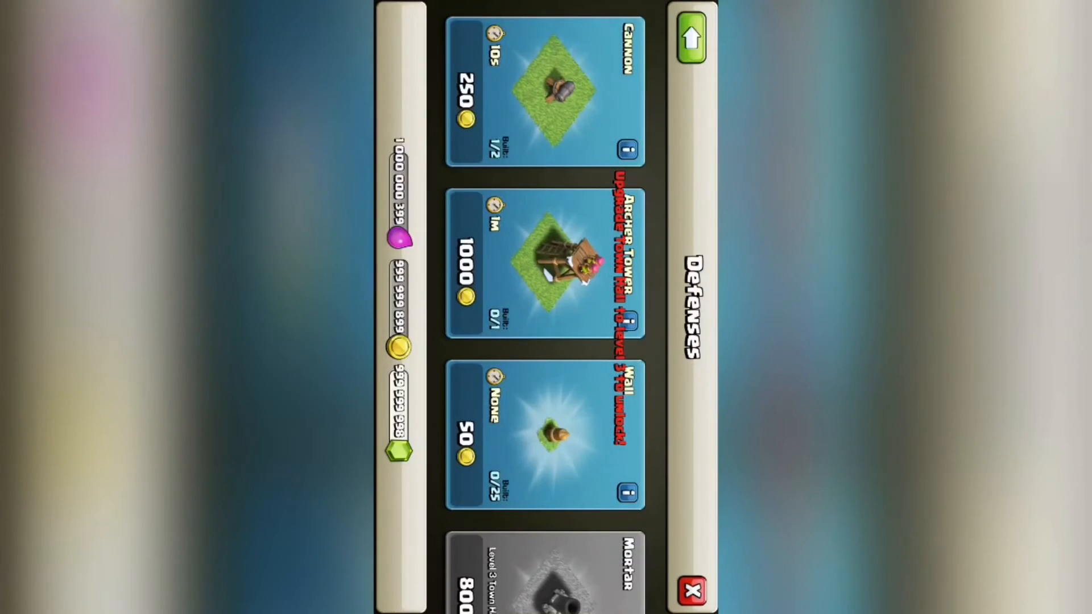
pyautogui.click(689, 590)
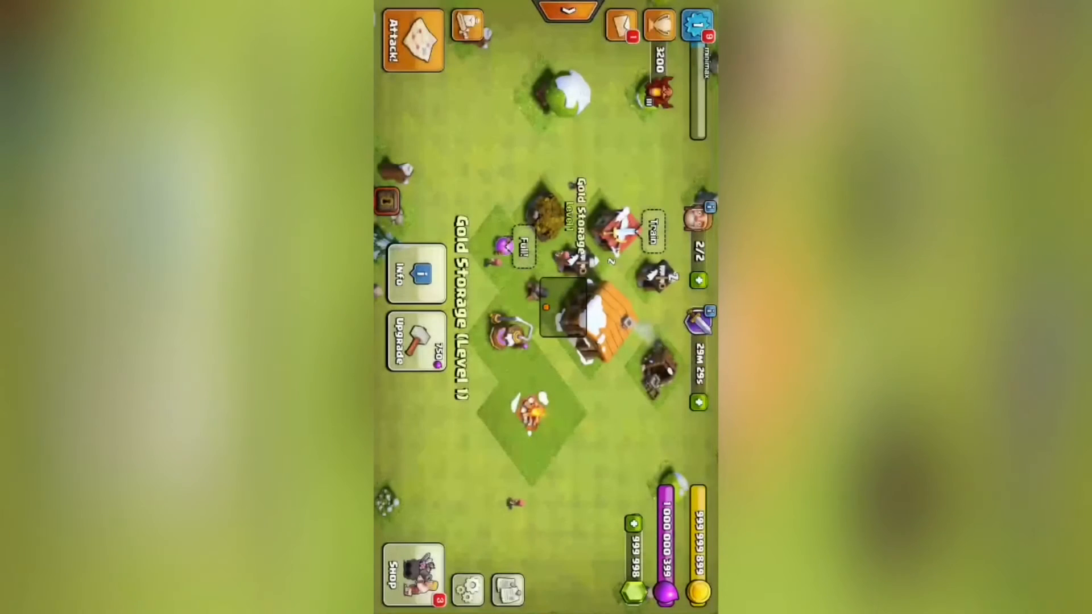